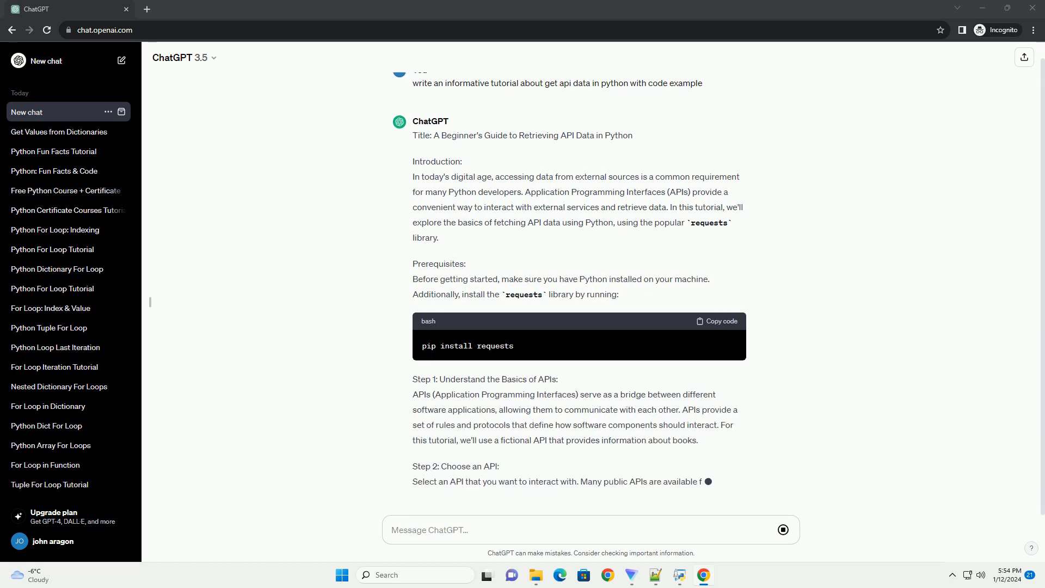
scroll(up, 3)
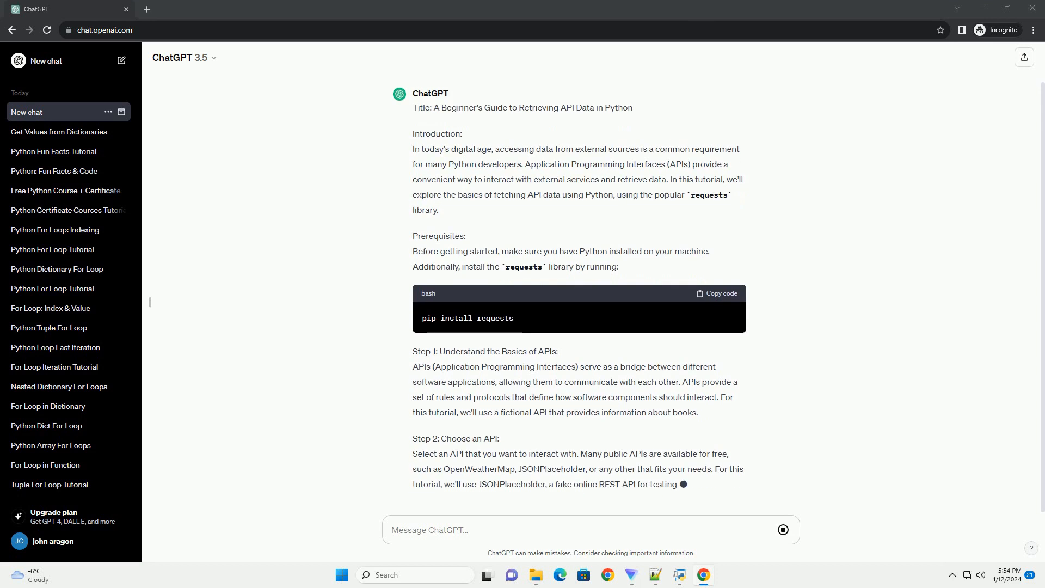
scroll(down, 3)
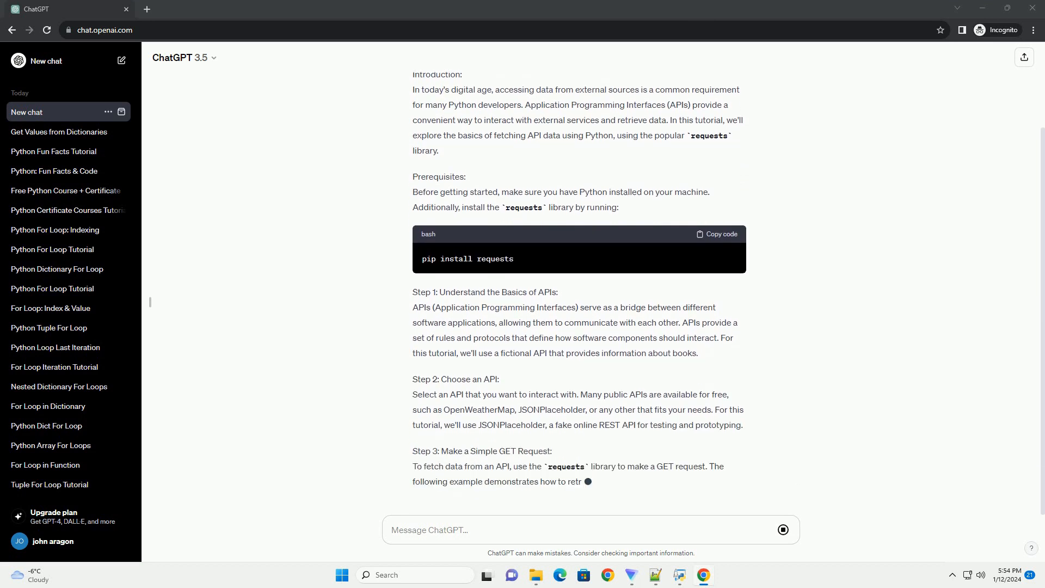
scroll(down, 3)
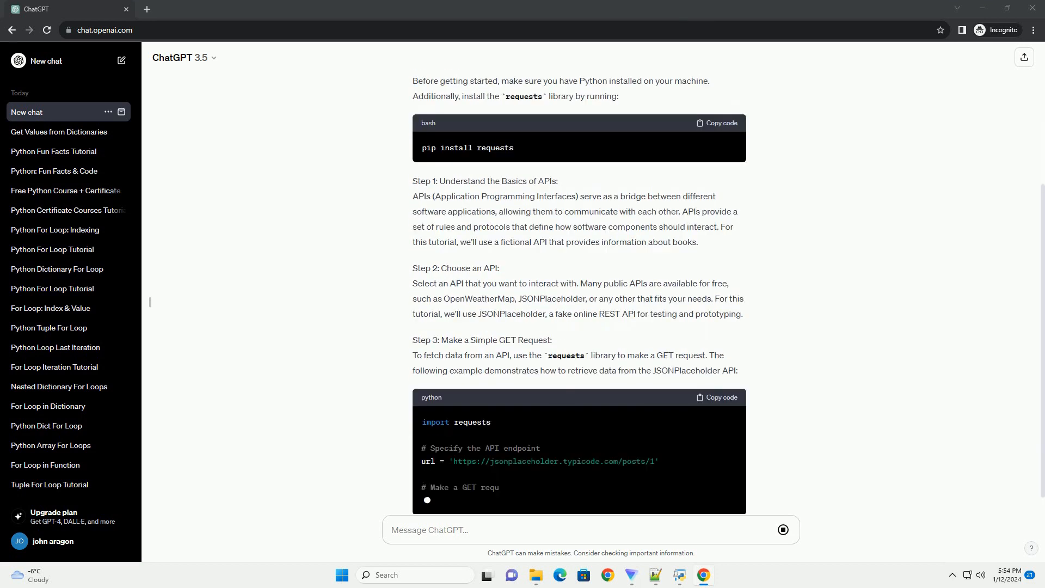
scroll(down, 3)
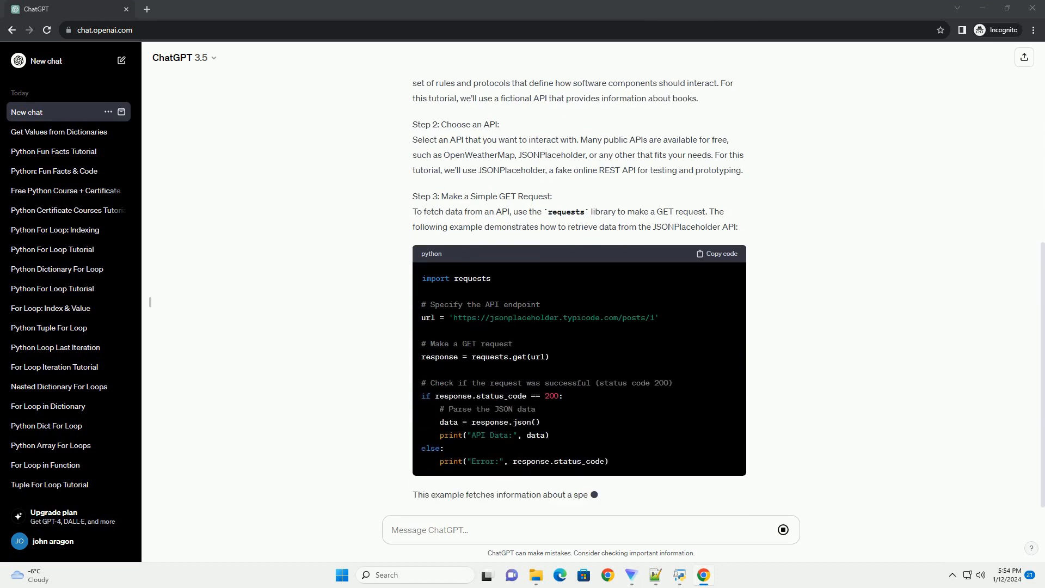
scroll(down, 3)
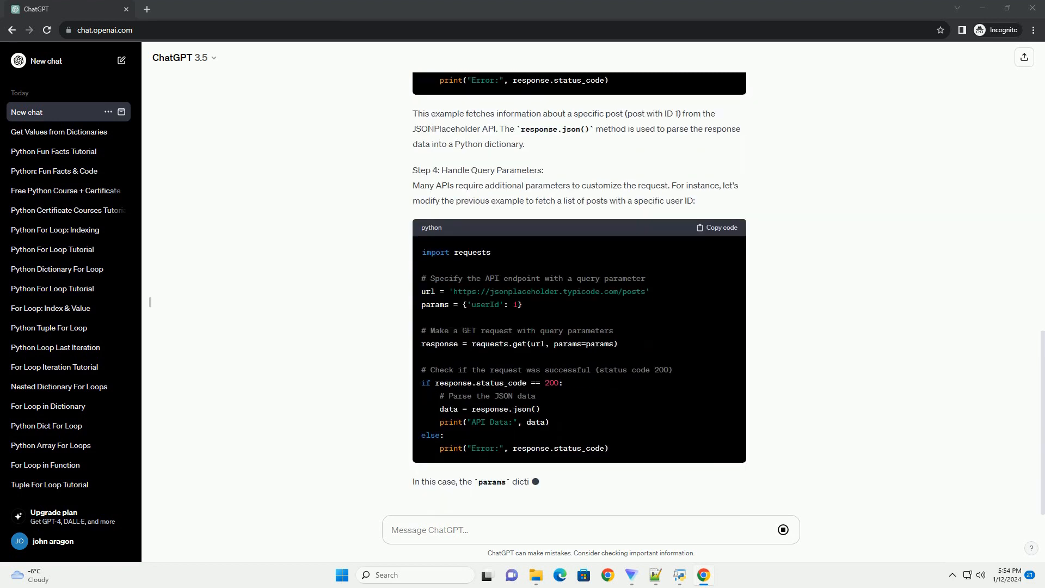
scroll(down, 3)
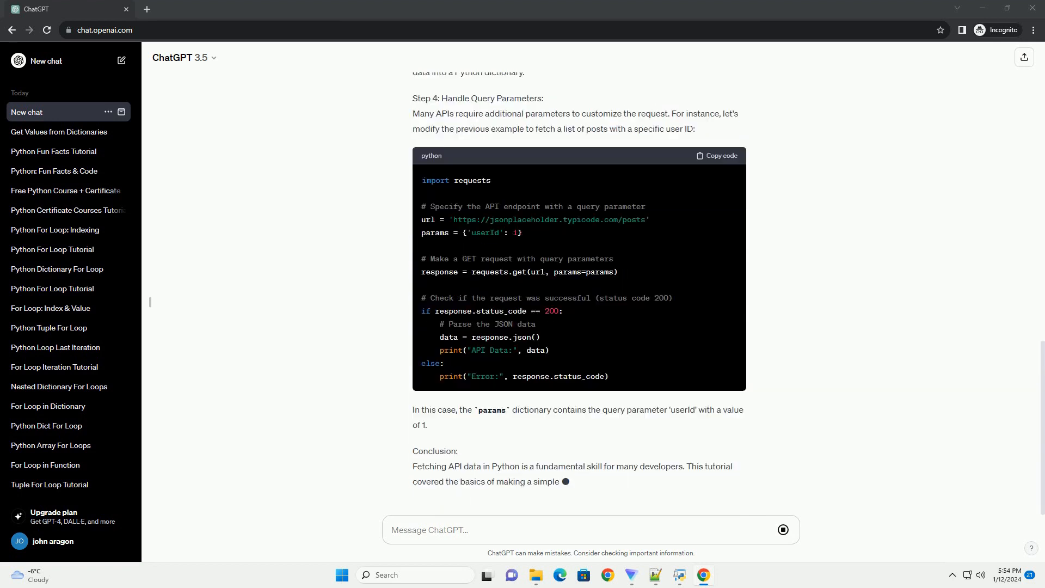